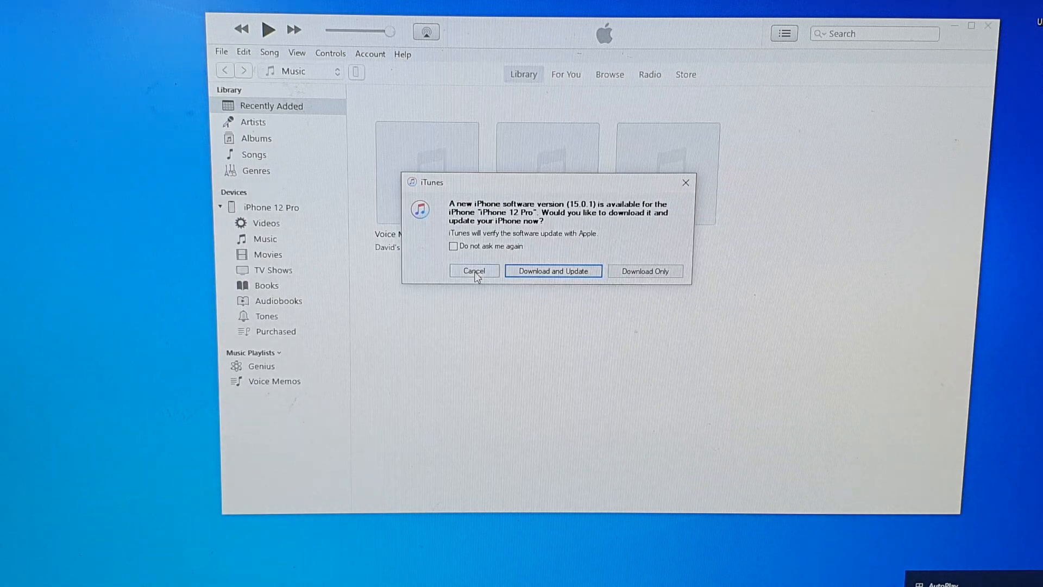
Cancel the offered iPhone software update
left_click(474, 271)
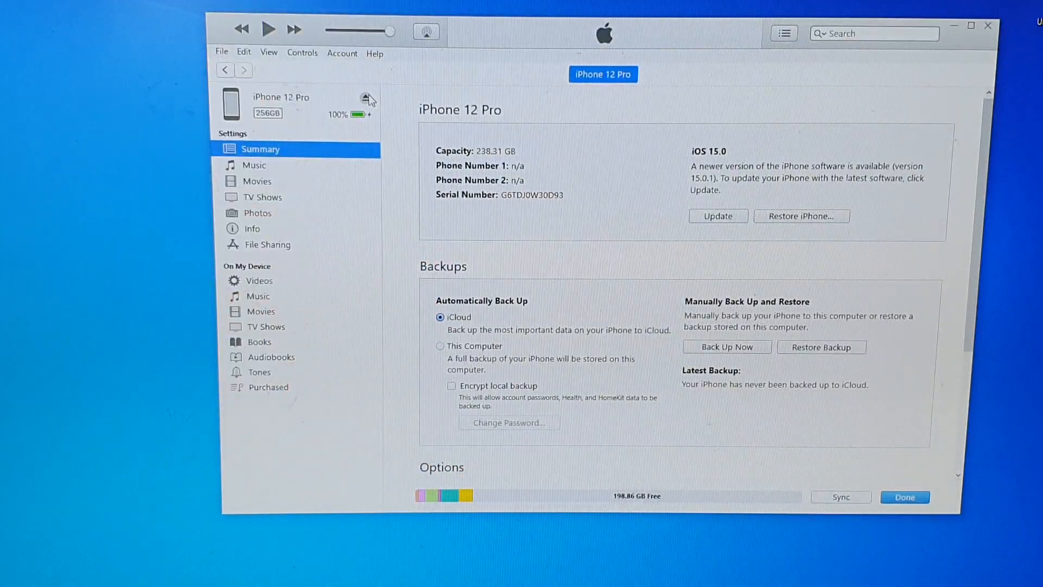
mouse_move(466, 340)
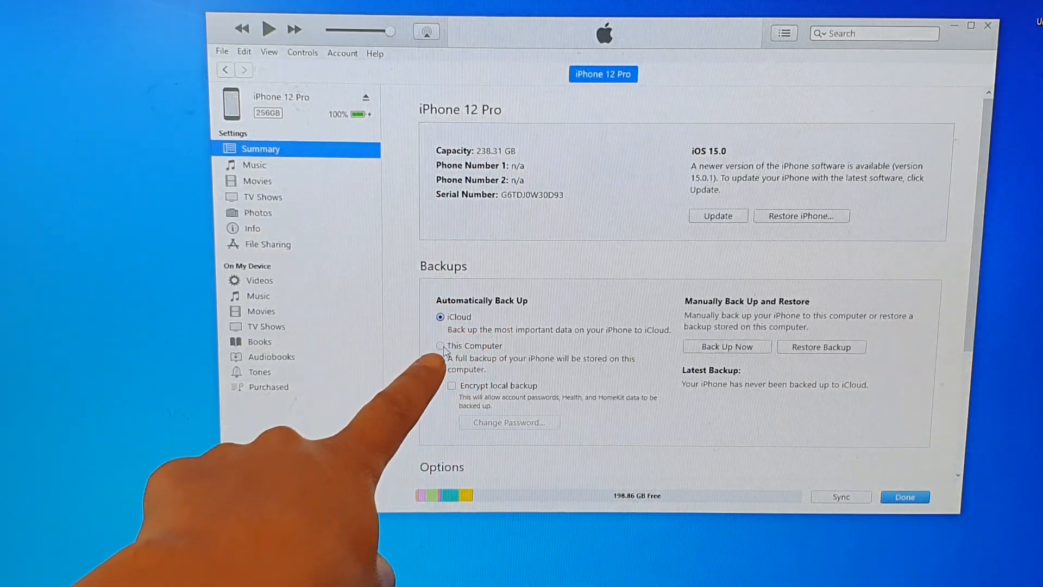
Set backups to This Computer and run an unencrypted backup of the iPhone 12 Pro
left_click(440, 346)
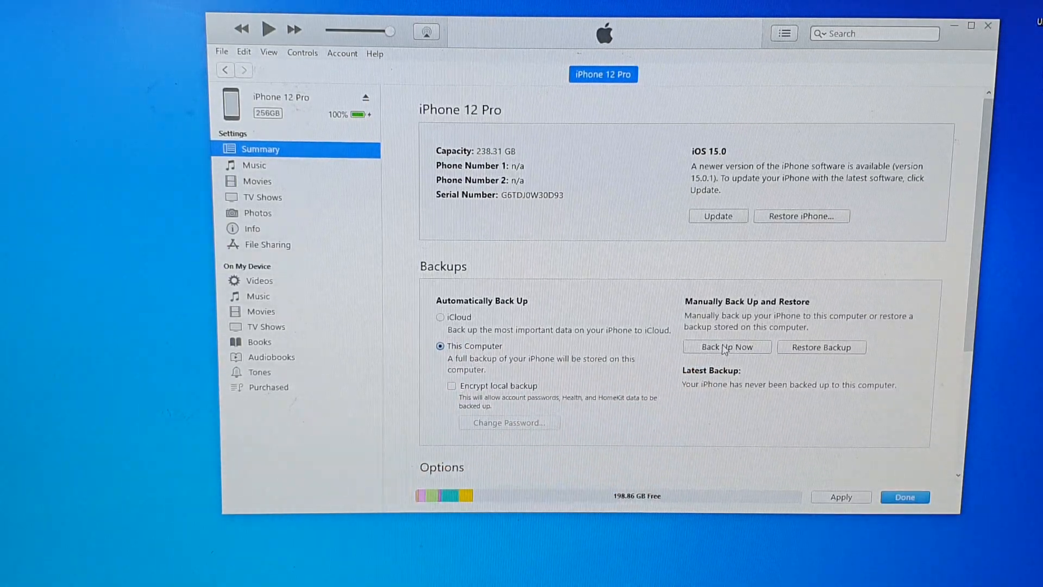
left_click(726, 346)
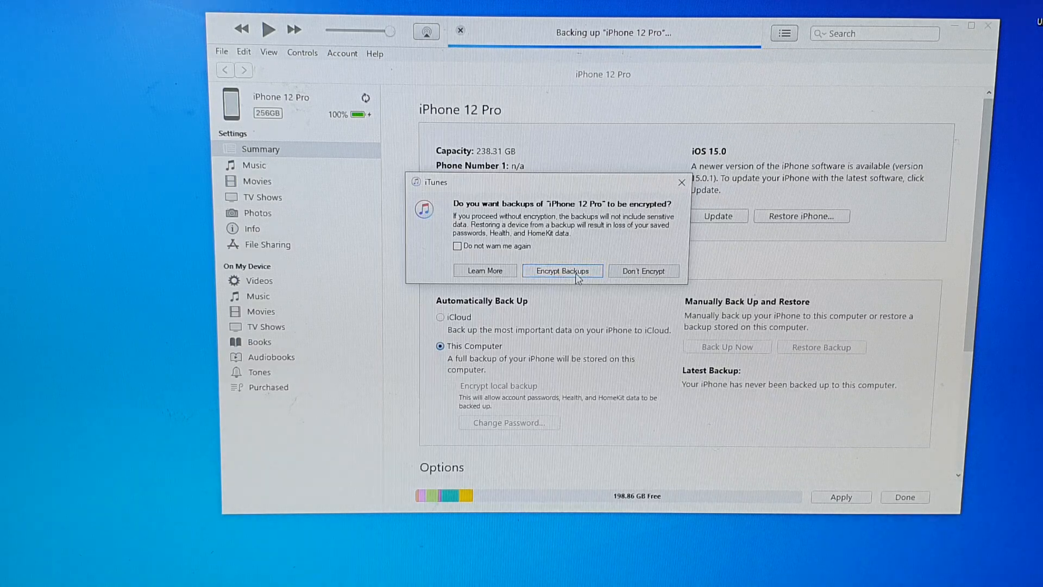
mouse_move(624, 273)
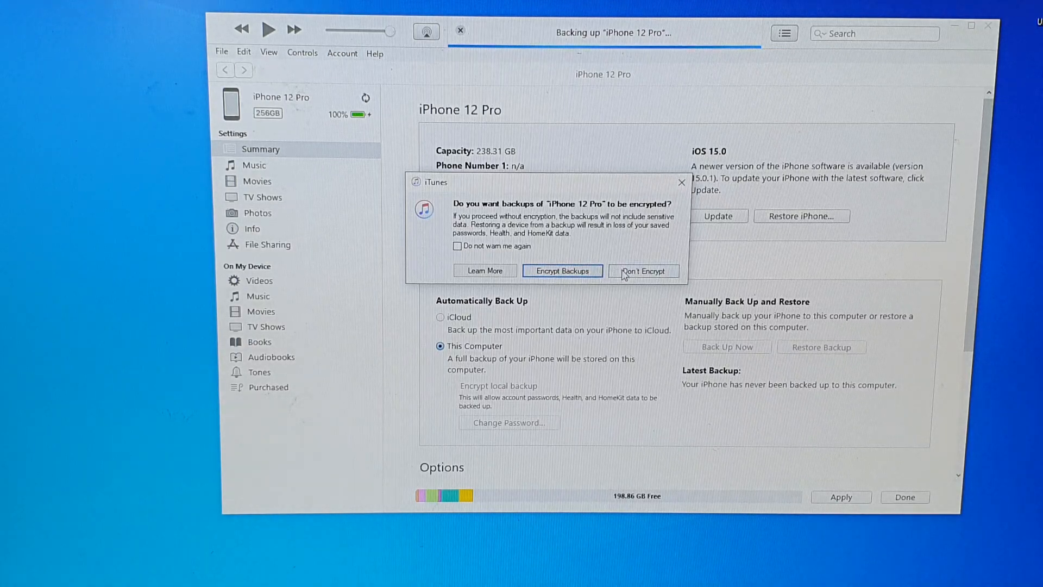
left_click(642, 270)
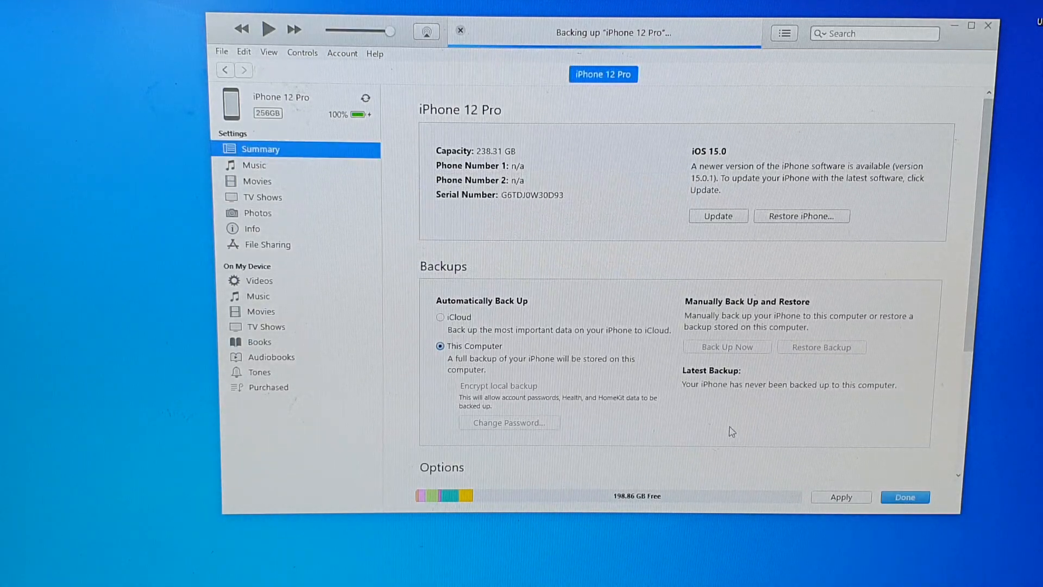
mouse_move(715, 363)
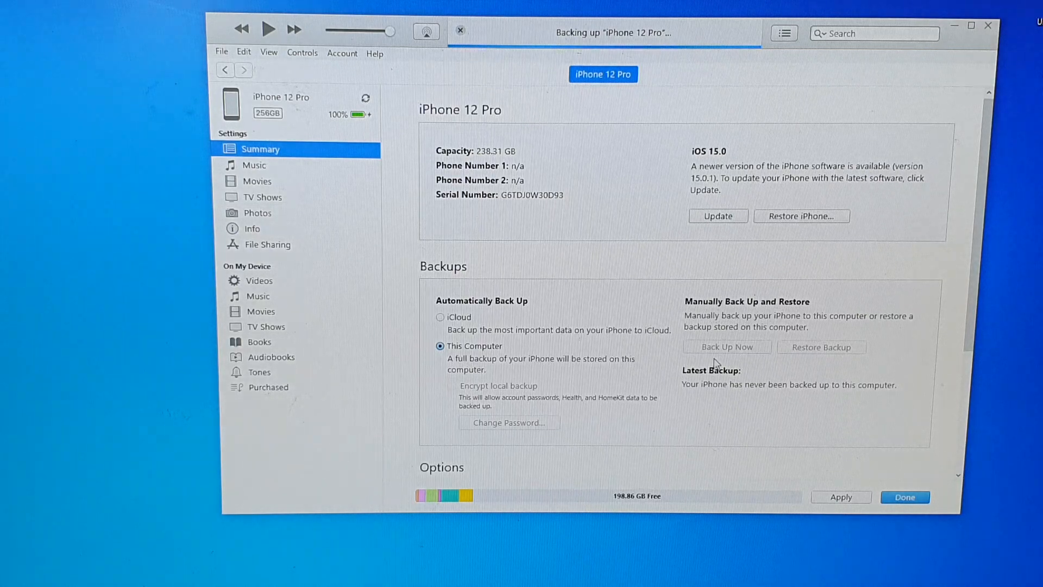
mouse_move(767, 352)
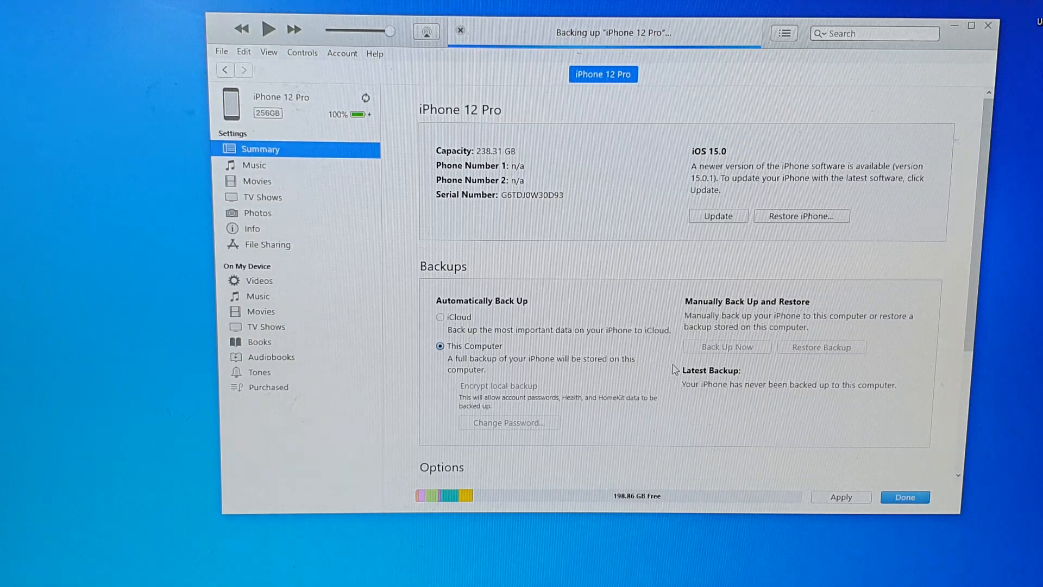
mouse_move(709, 316)
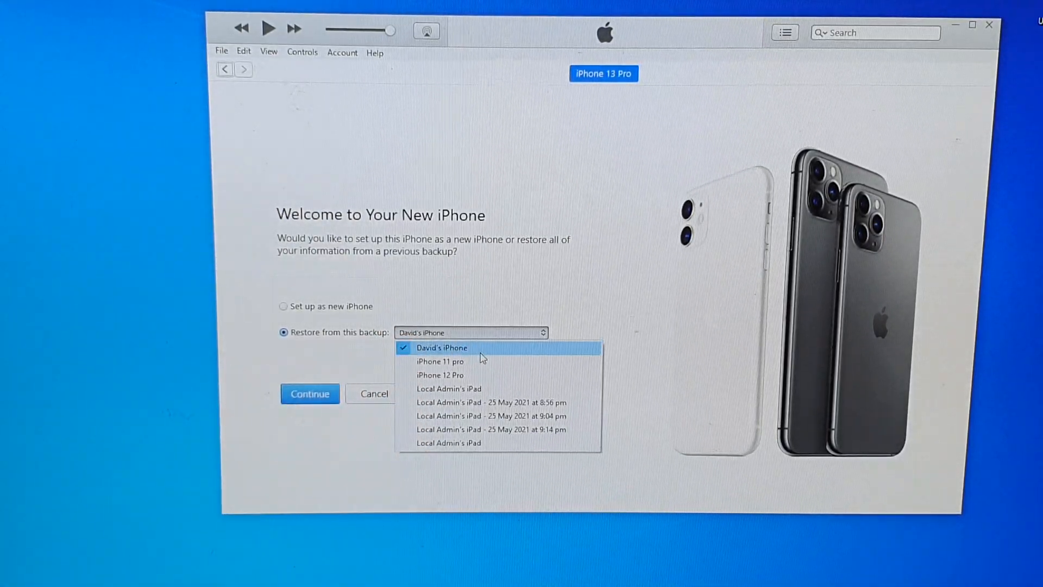
mouse_move(483, 353)
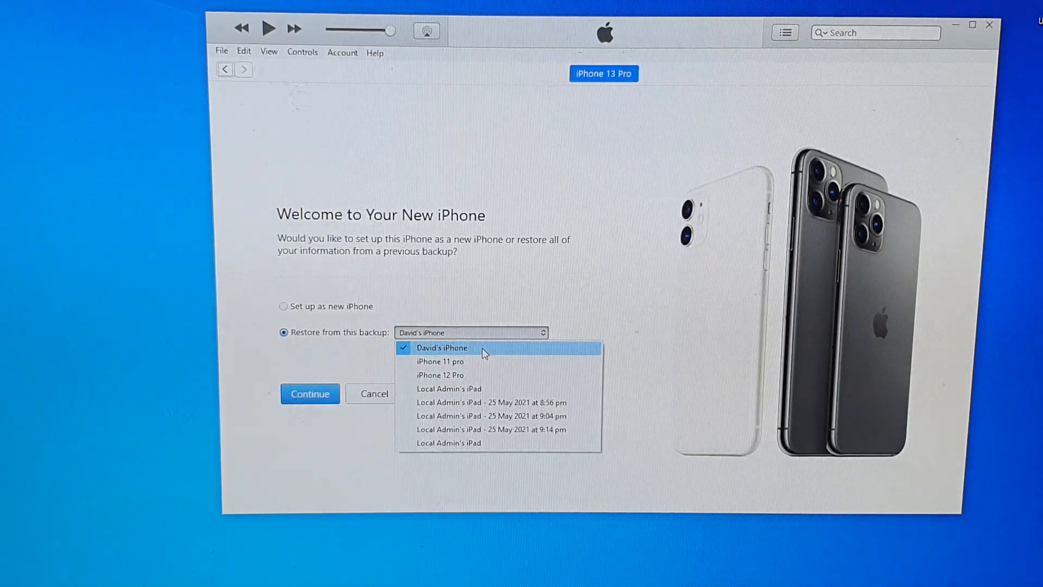
mouse_move(479, 362)
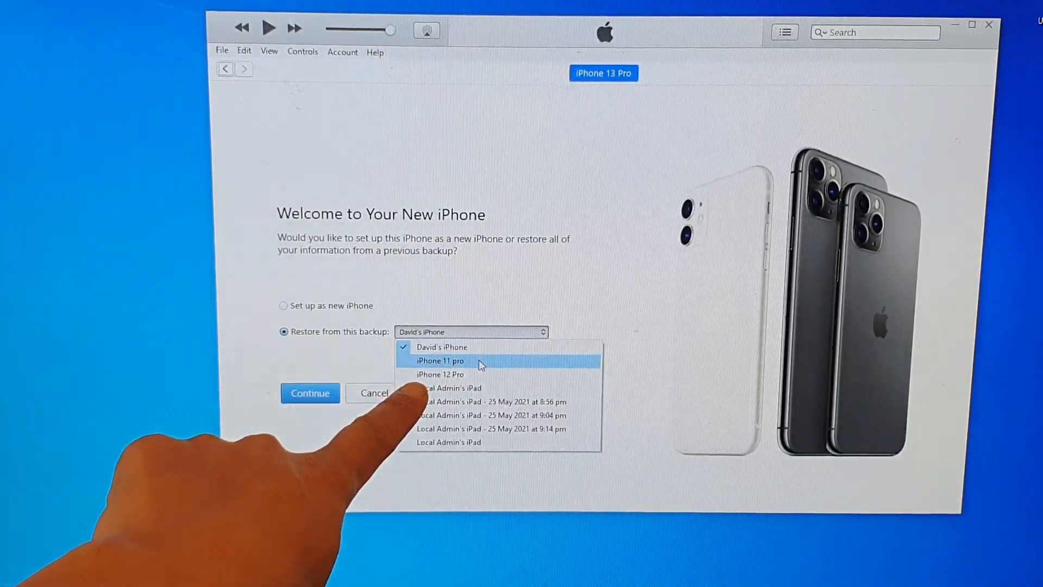
Pick the iPhone 12 Pro backup from today at 12:13 PM as the restore source
left_click(439, 374)
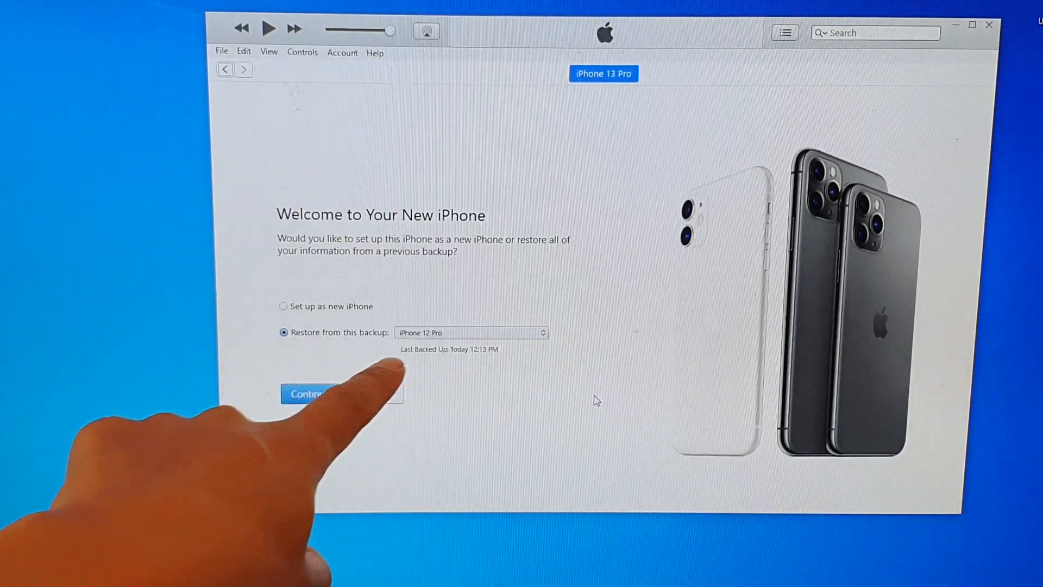
left_click(310, 394)
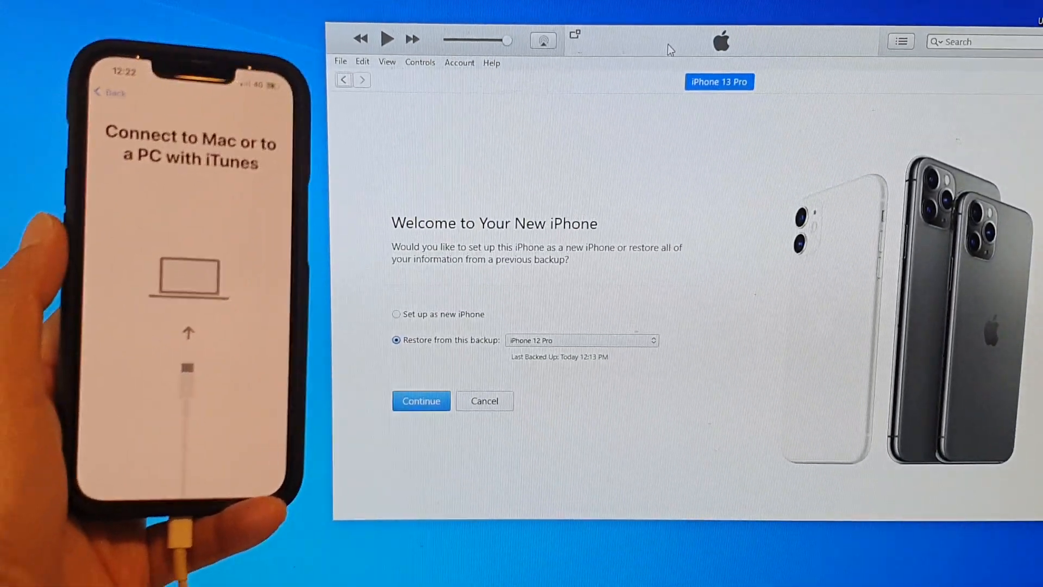
Continue on the Welcome to Your New iPhone screen to restore from the backup
left_click(421, 400)
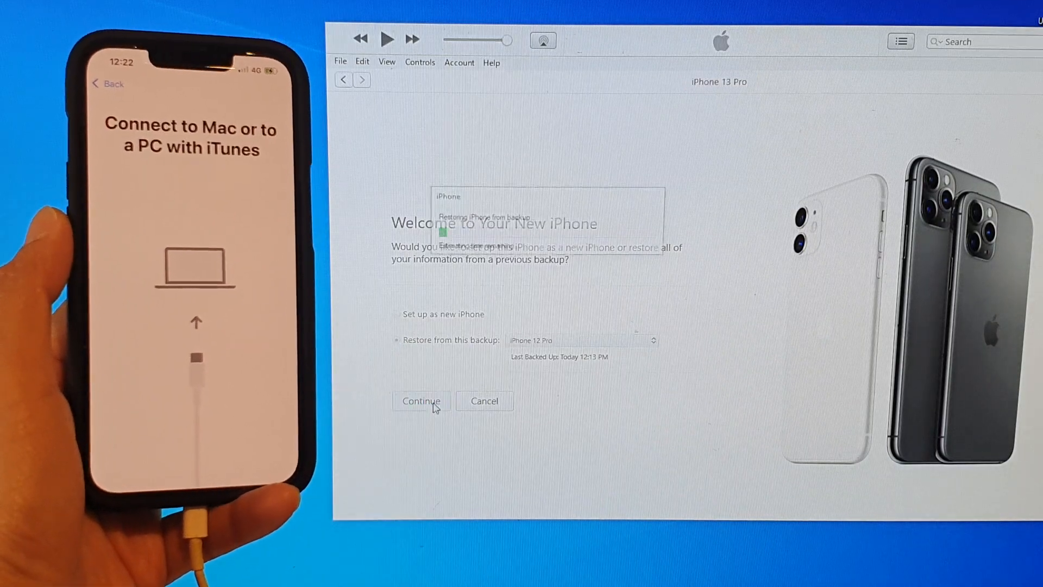
left_click(420, 401)
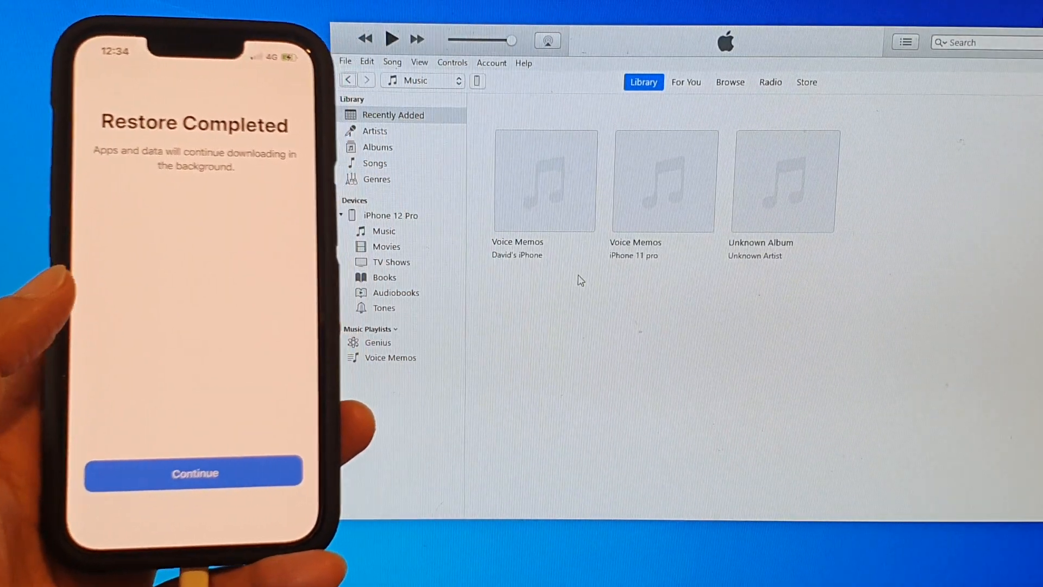
Wait for Restore Completed, then click in the iTunes music library
left_click(195, 474)
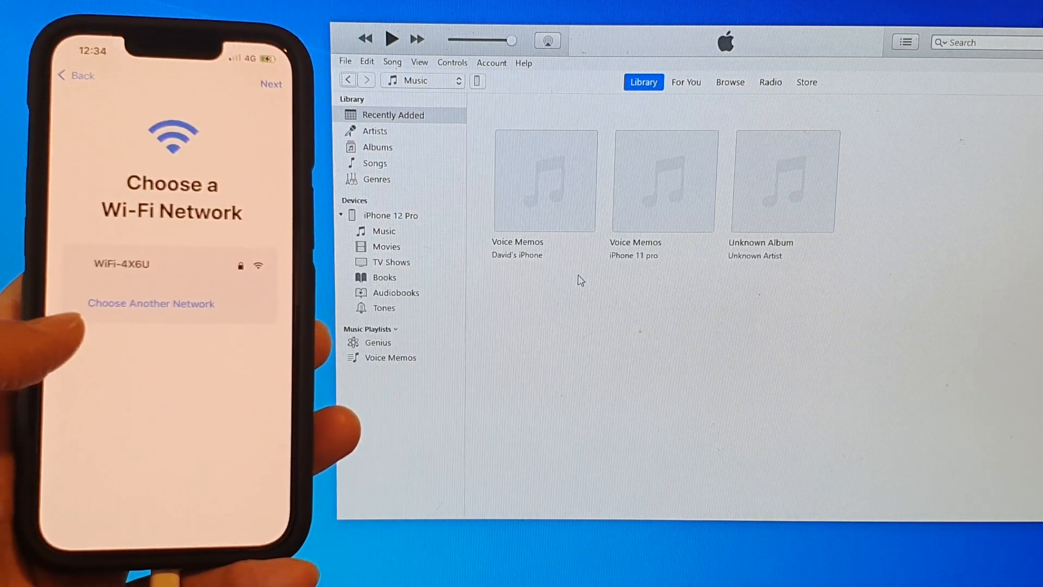